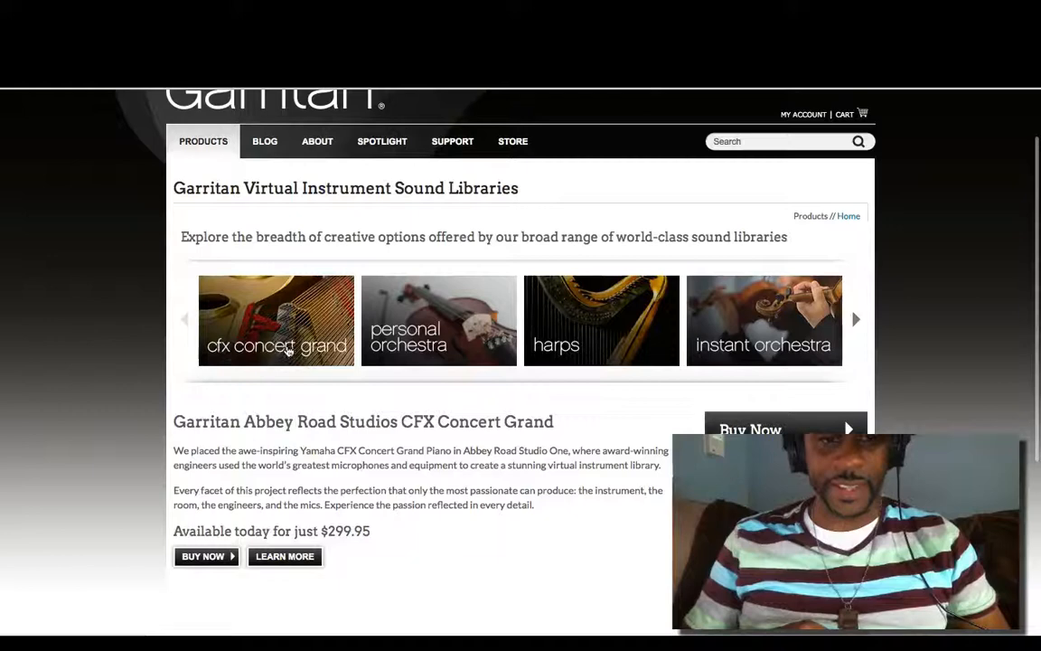
mouse_move(304, 350)
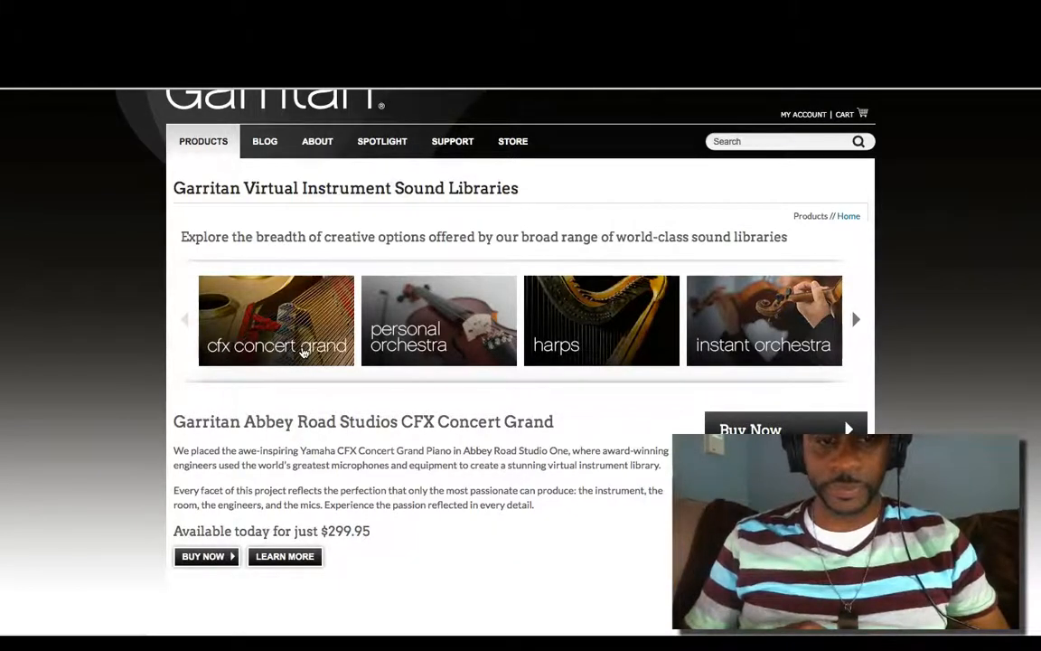
Step: Go to the CFX Concert Grand product page and scroll to the 'Welcome to the CFX Concert Grand' video
left_click(856, 318)
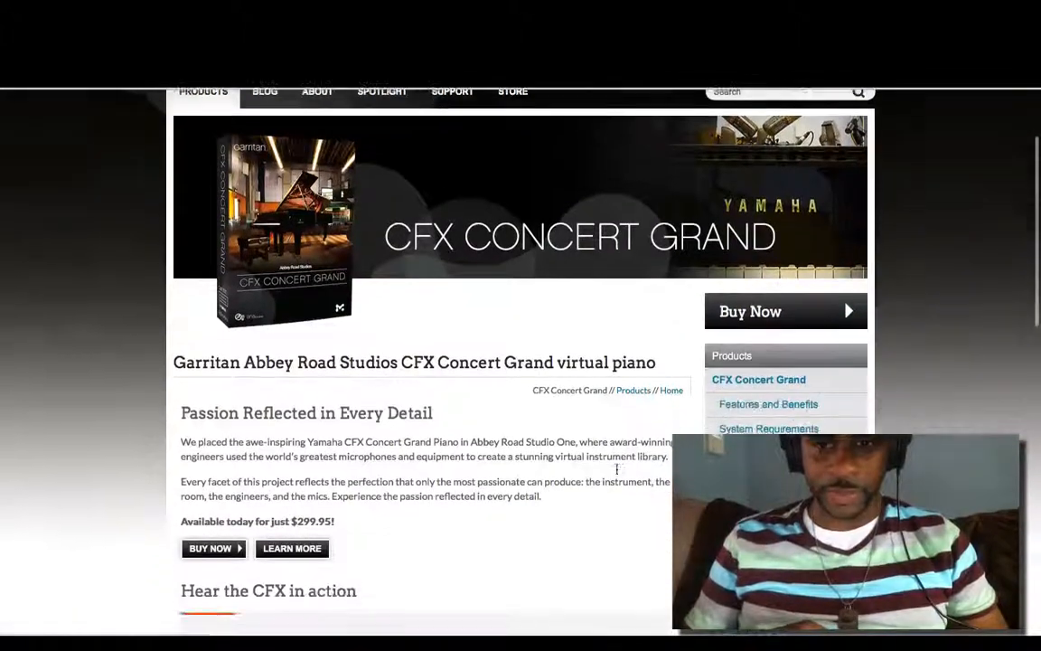
scroll("down", 3)
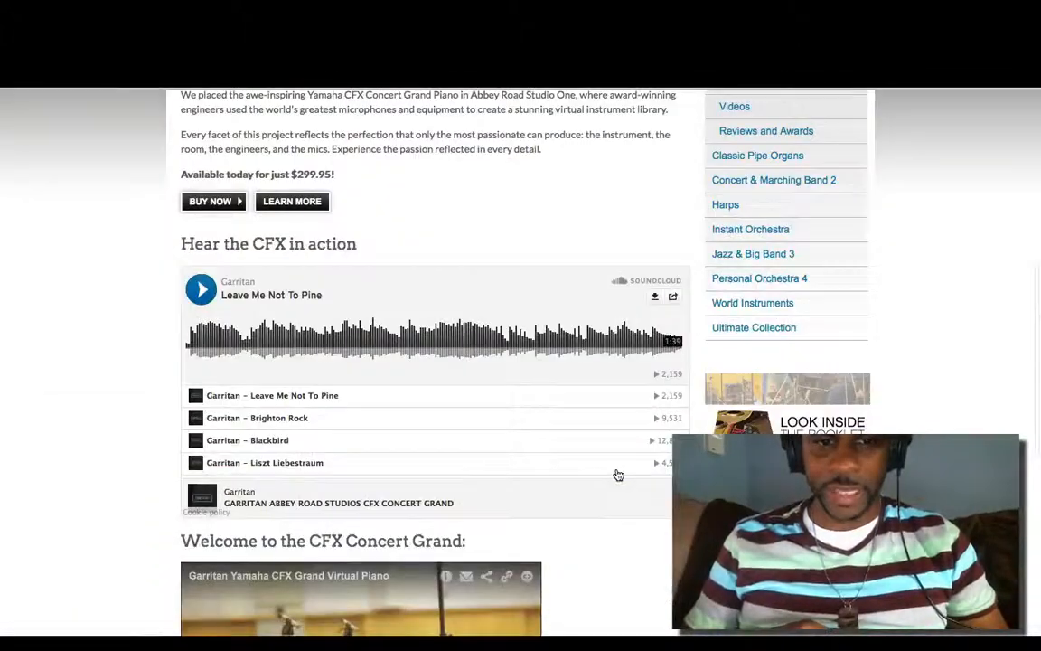
scroll("down", 3)
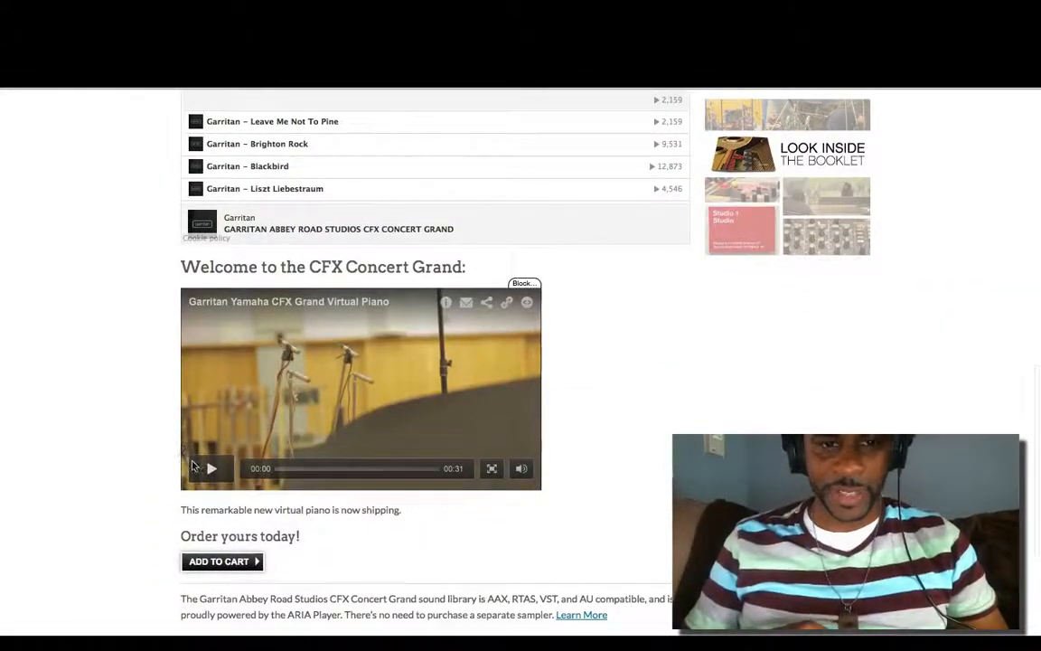
Step: Play the CFX Concert Grand demo video and stop it at its end
left_click(211, 468)
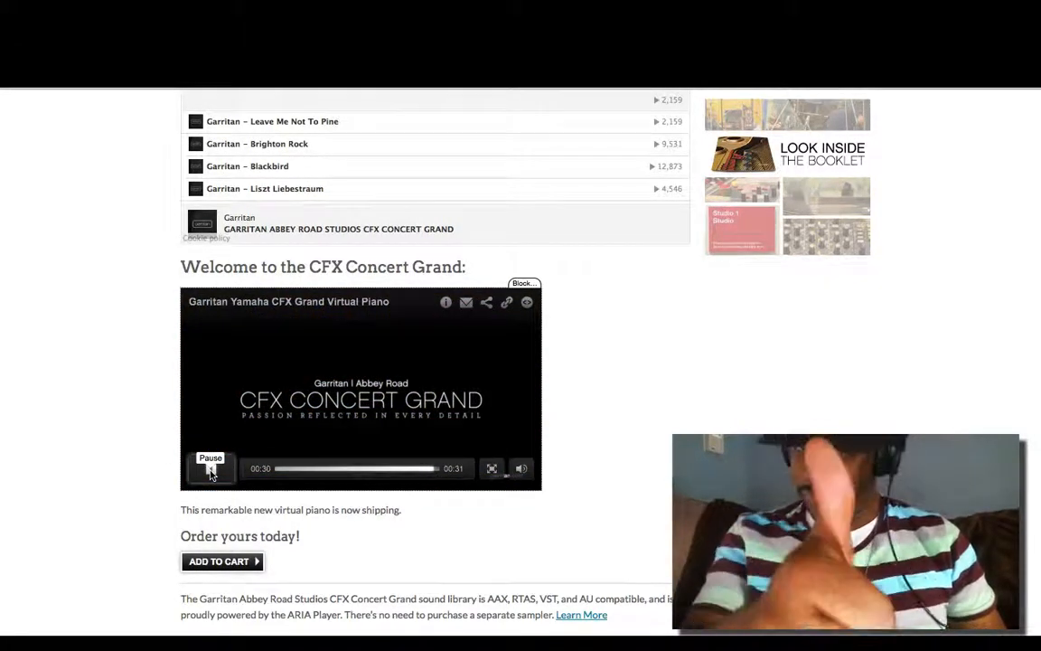
left_click(485, 302)
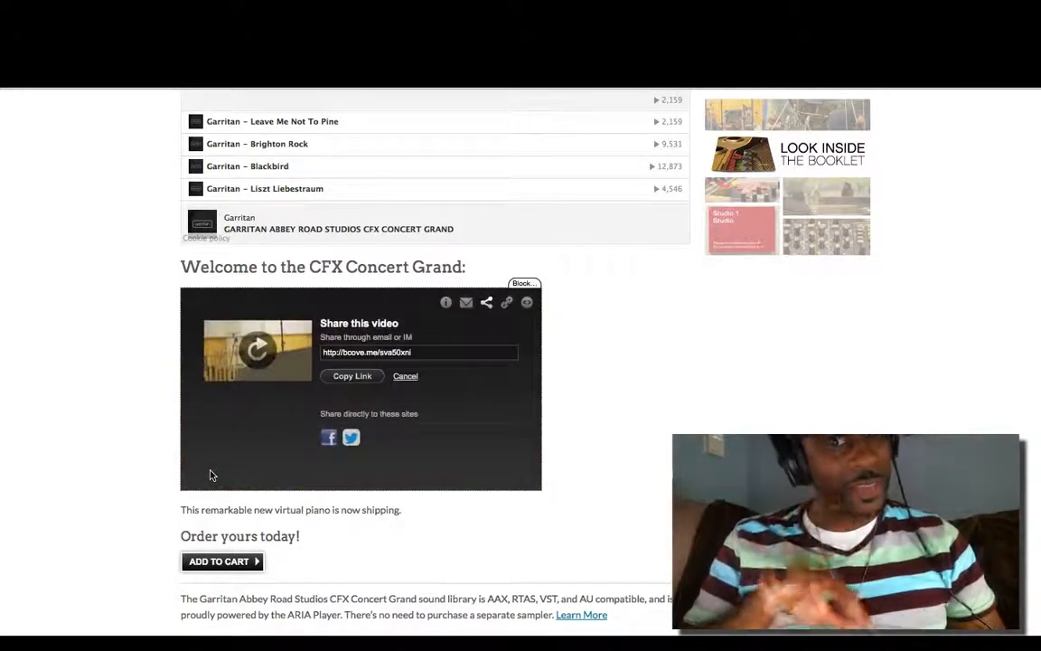
mouse_move(153, 448)
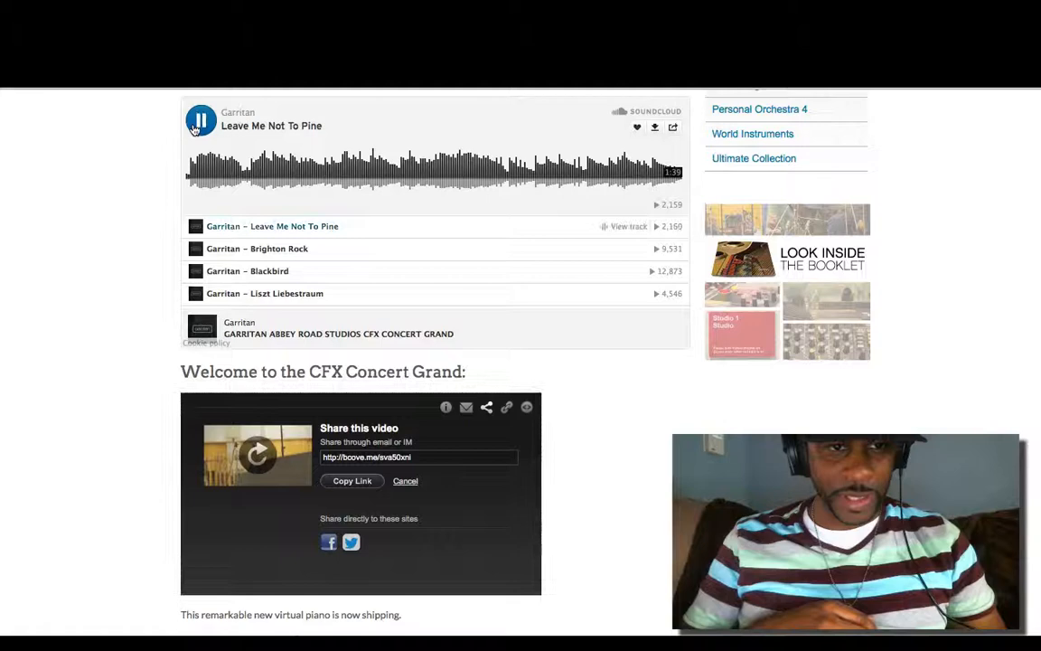
Step: Play the 'Leave Me Not To Pine' SoundCloud demo and scroll while it plays
left_click(201, 119)
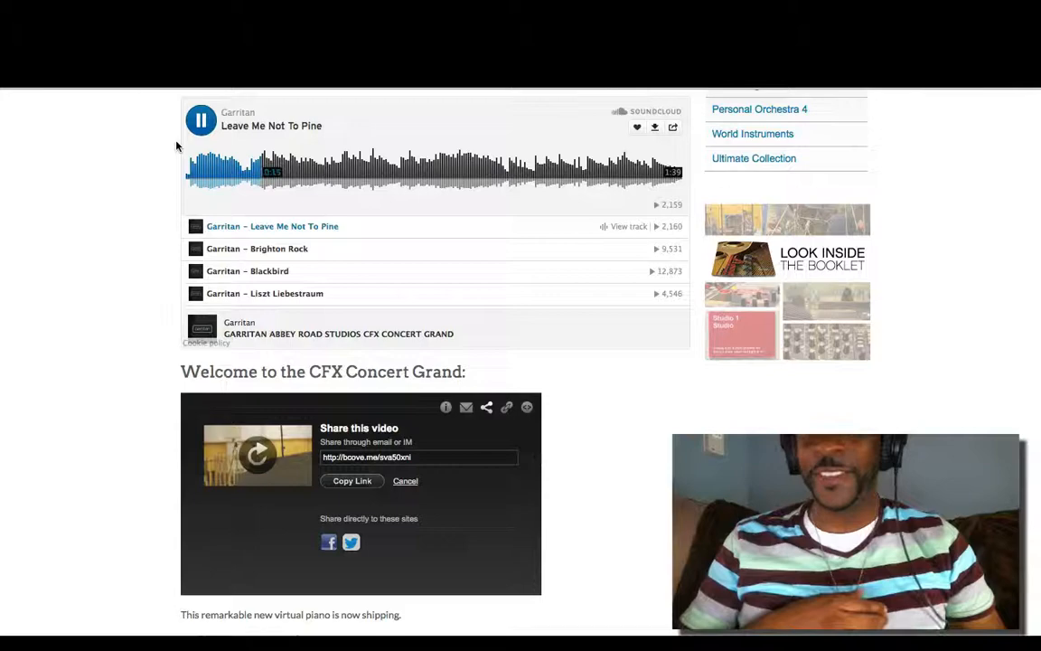
scroll("down", 3)
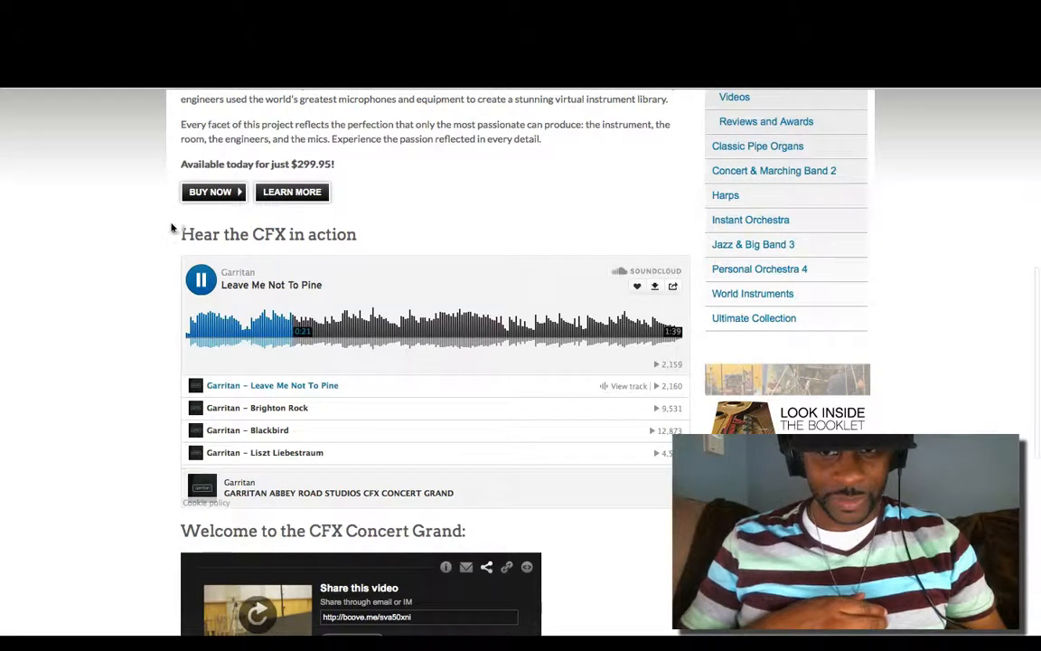
mouse_move(206, 278)
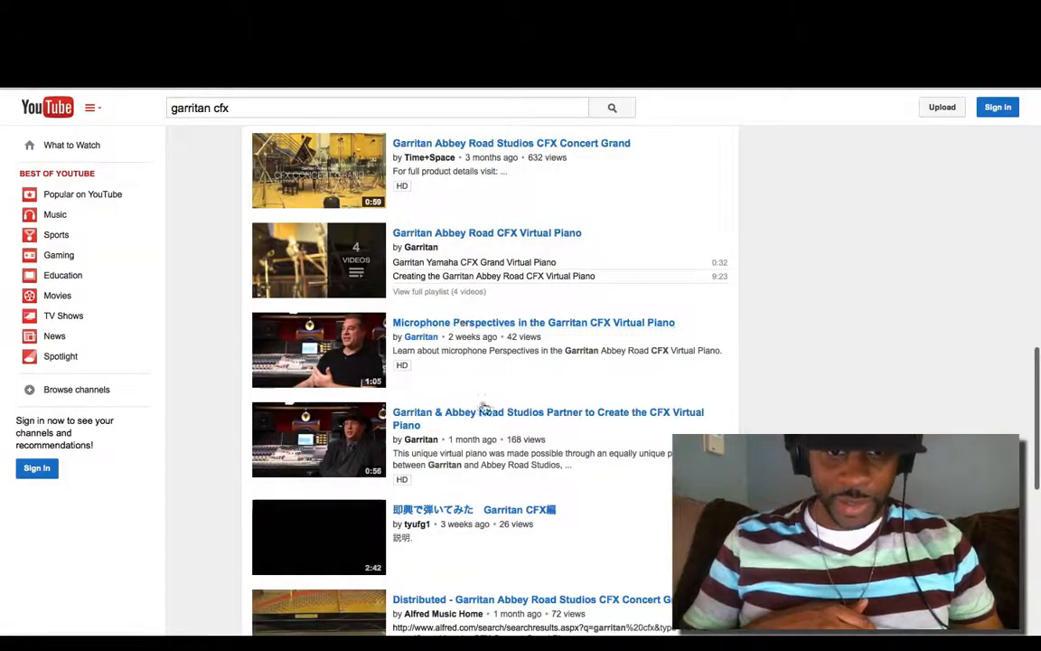
Step: Scroll the 'garritan cfx' YouTube search results toward the Microphone Perspectives video
scroll("down", 3)
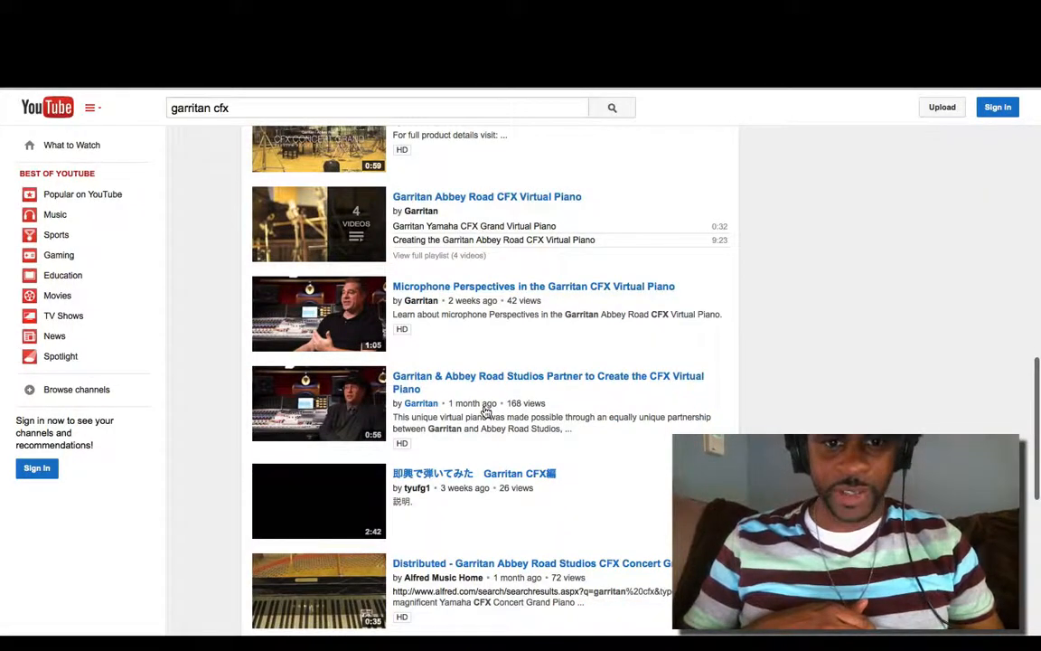
mouse_move(472, 253)
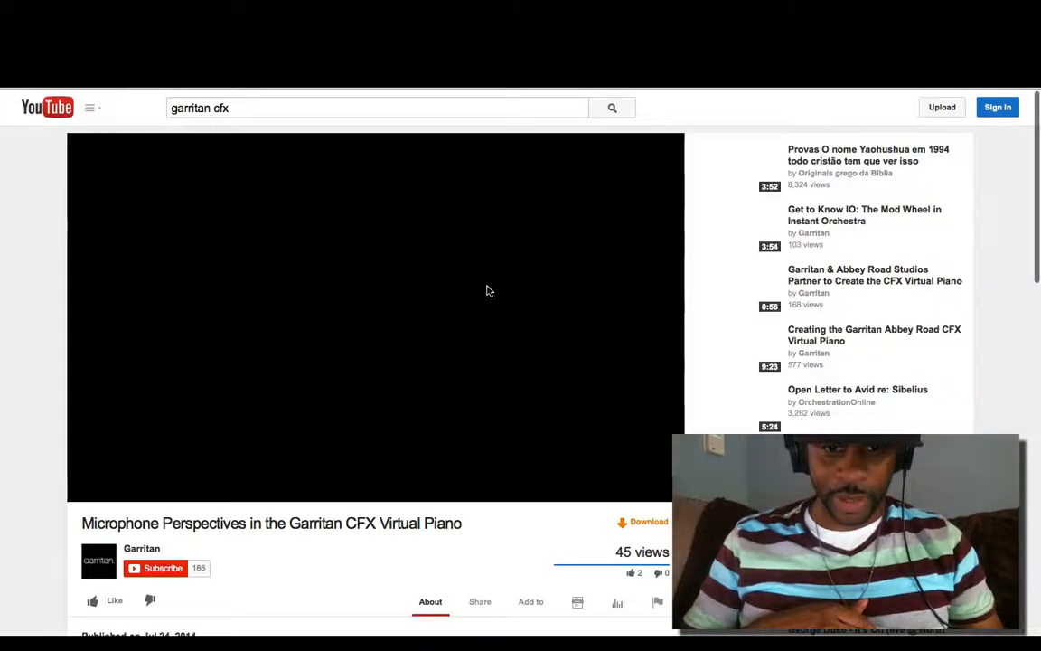
left_click(376, 317)
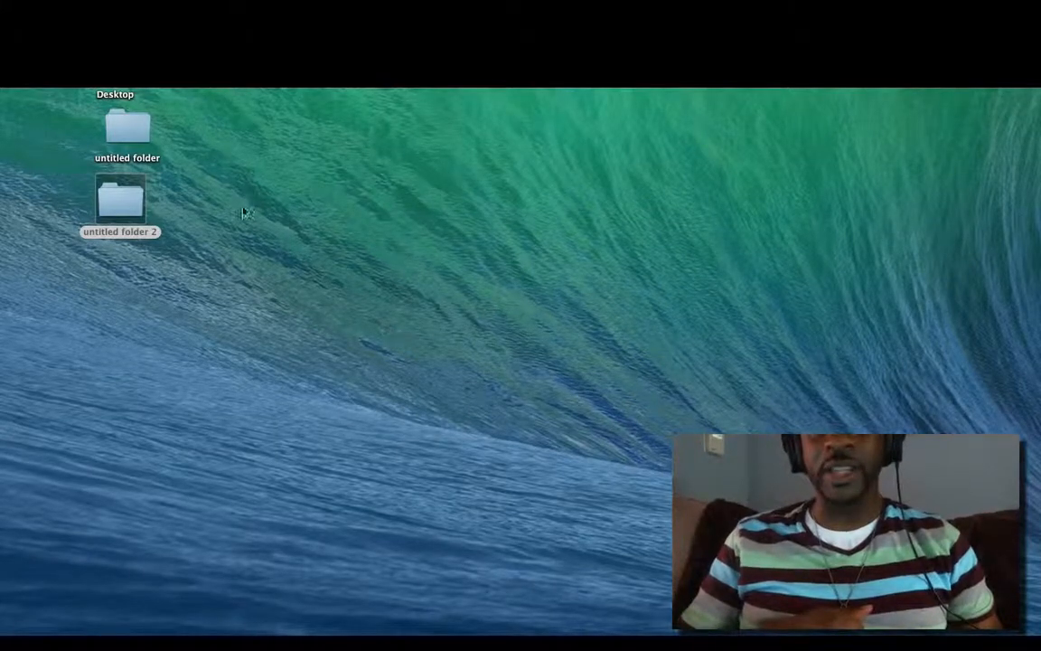
mouse_move(303, 237)
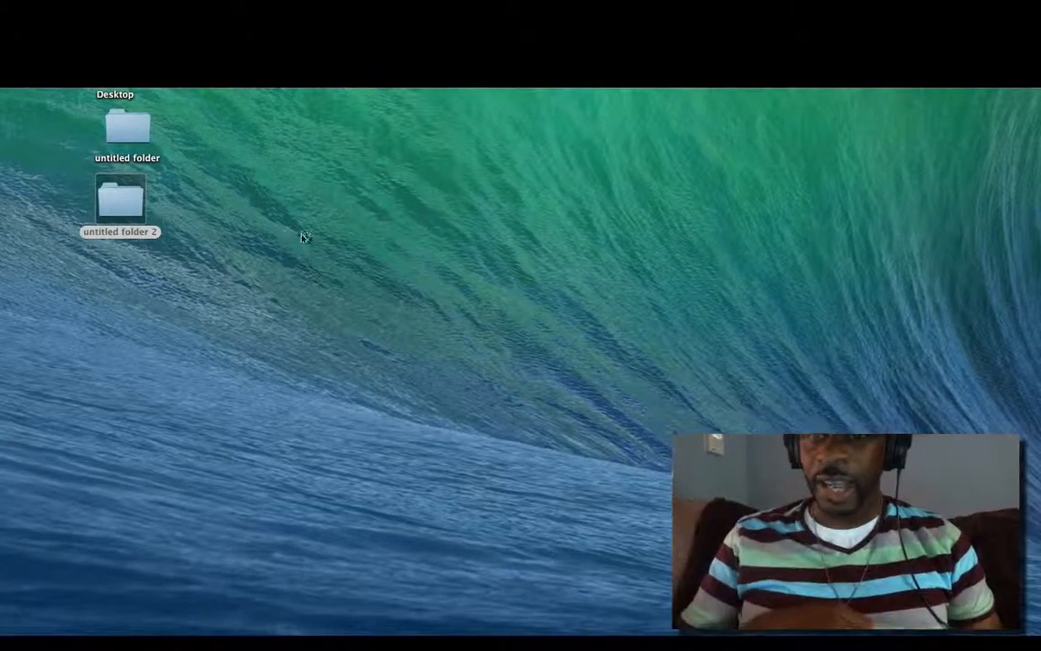